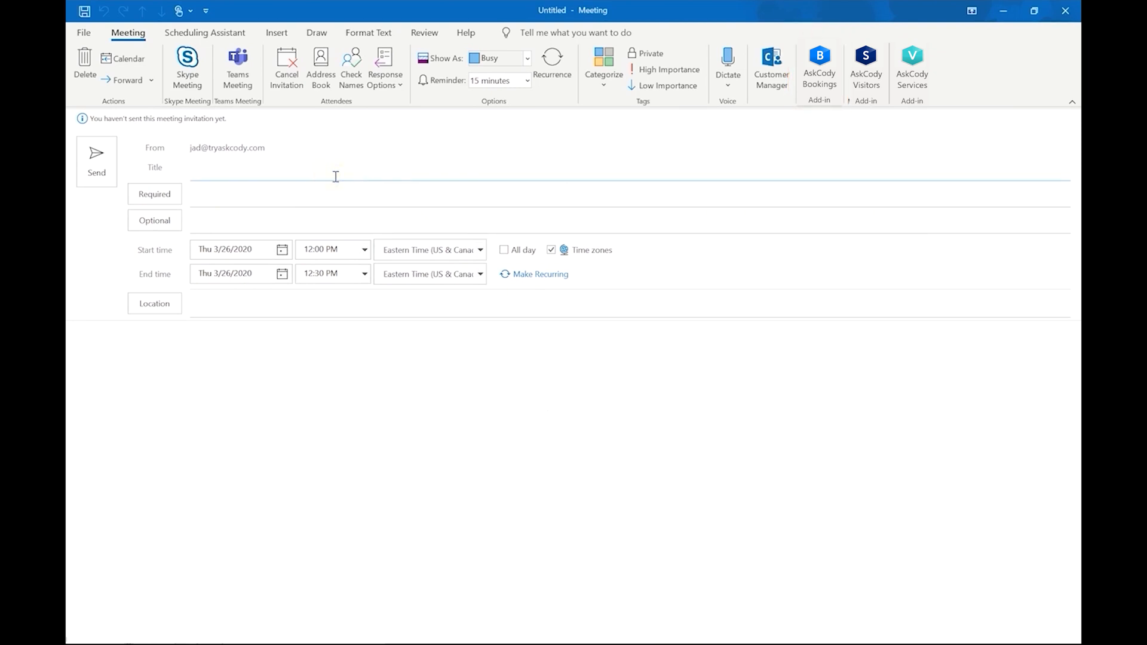
# - Title the meeting 'Lunch Workshop', add John Doe as required attendee, end at 1:00 PM
pyautogui.write('Lunch Wor')
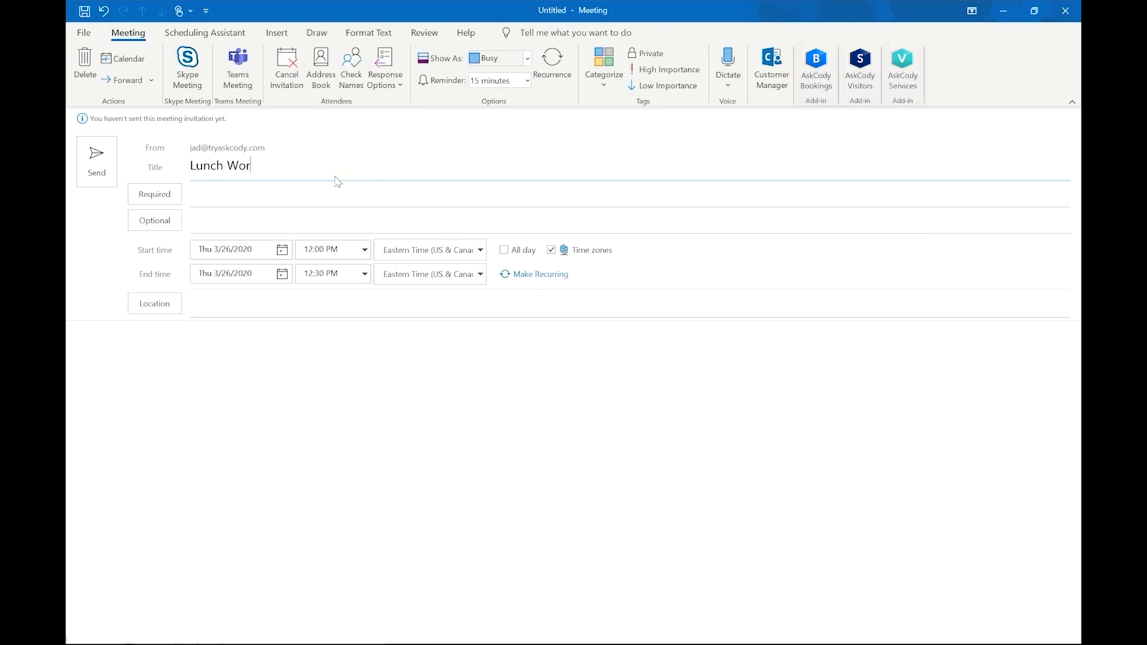
pyautogui.write('kshop')
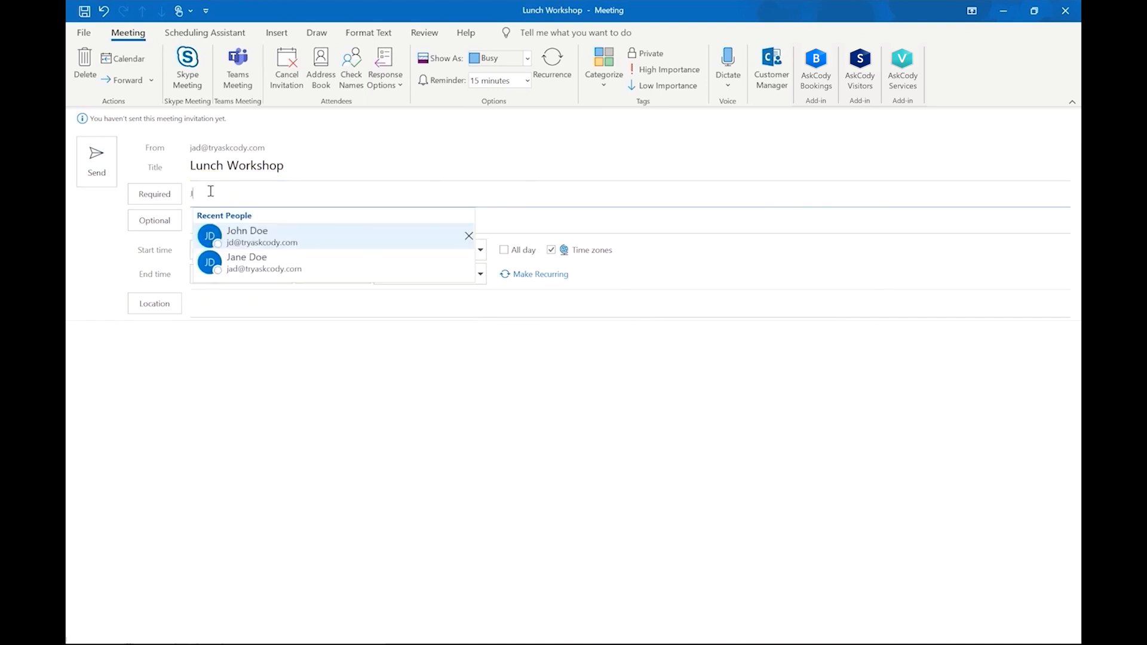
pyautogui.click(246, 236)
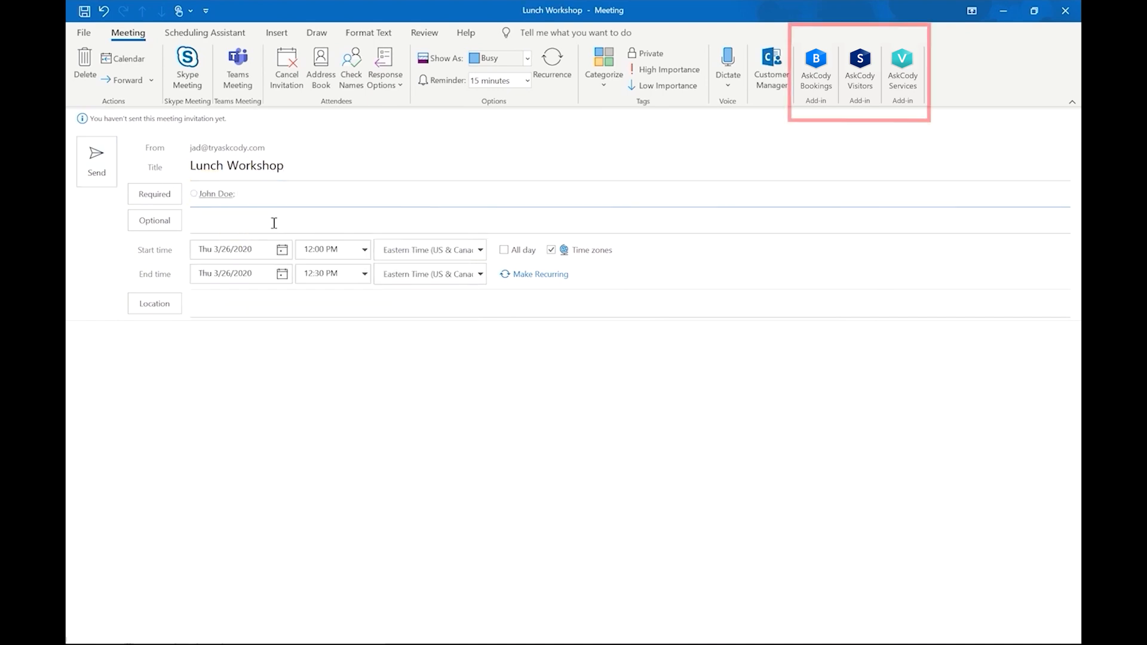
pyautogui.click(364, 273)
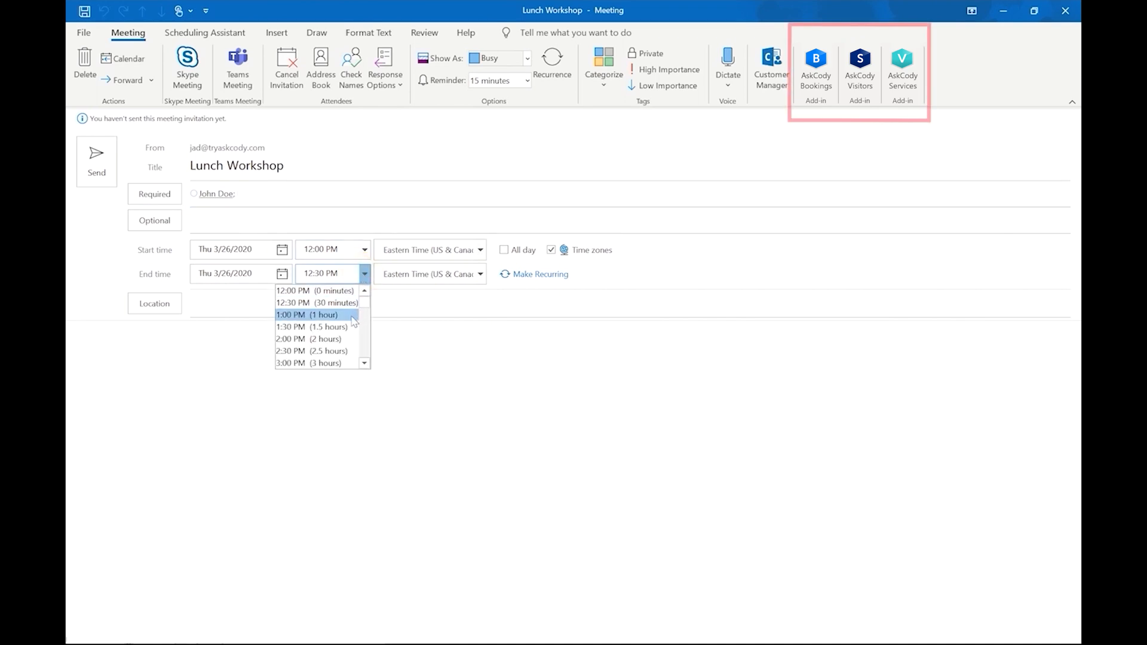
pyautogui.click(316, 315)
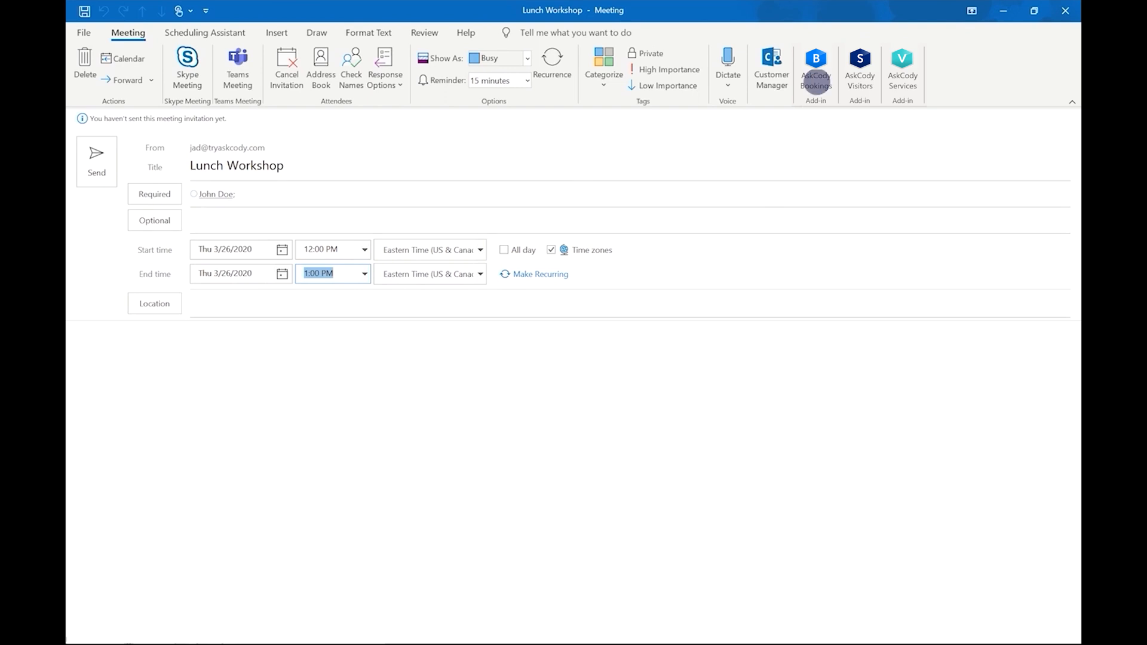
# - In AskCody Bookings, set the meeting purposes to Catering and Workshop
pyautogui.click(815, 65)
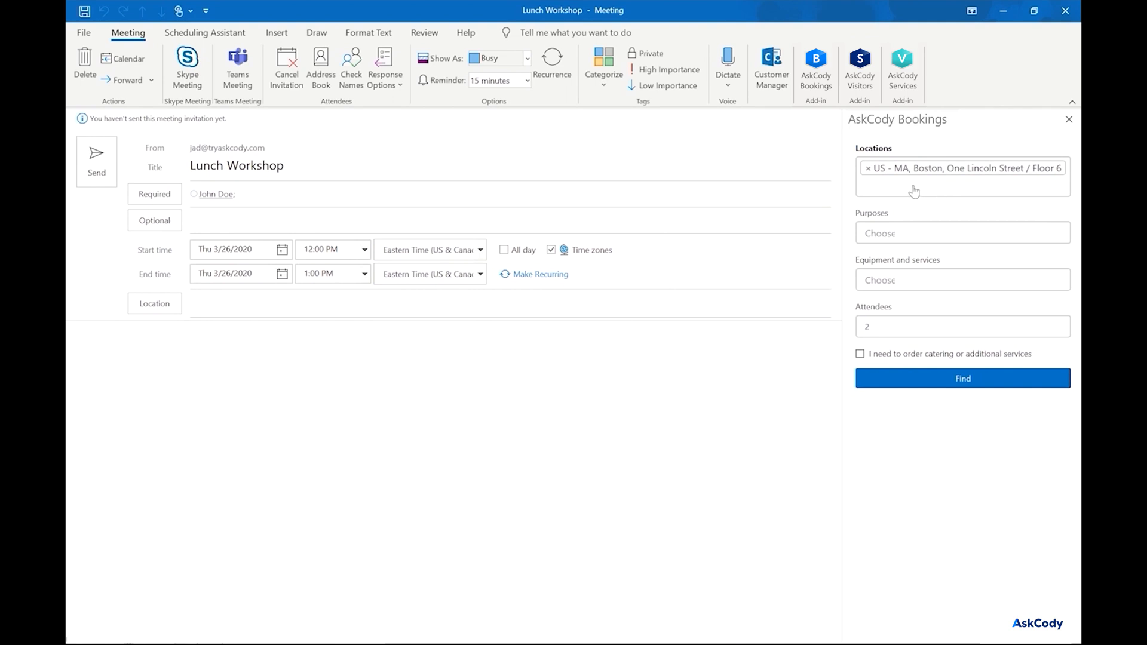
pyautogui.click(962, 169)
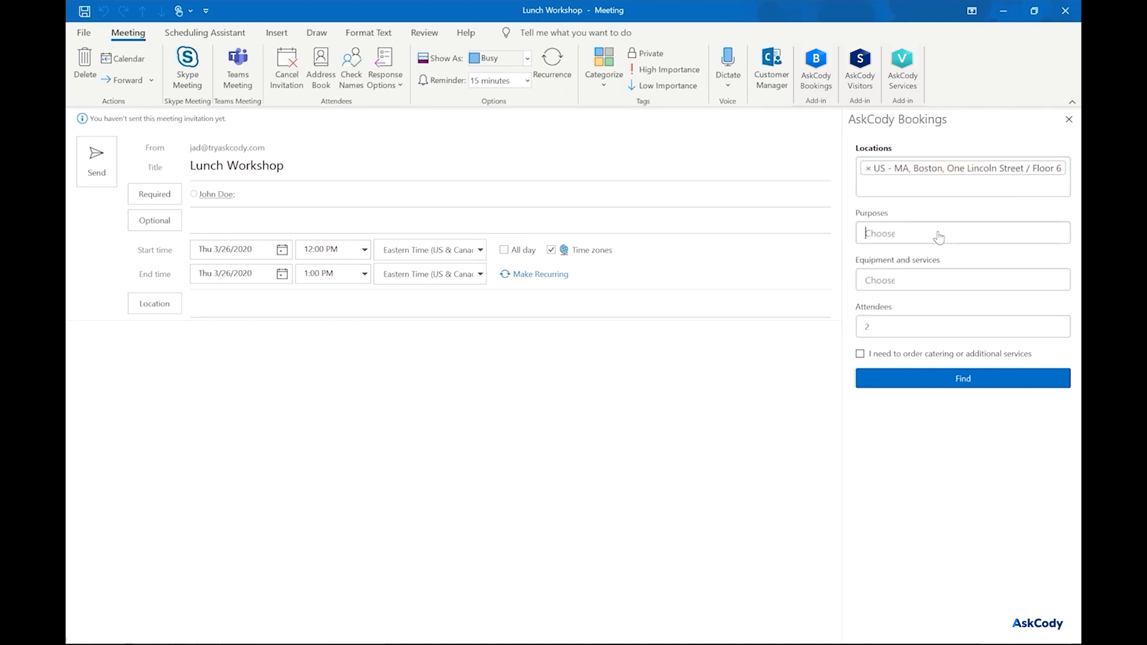
pyautogui.click(962, 233)
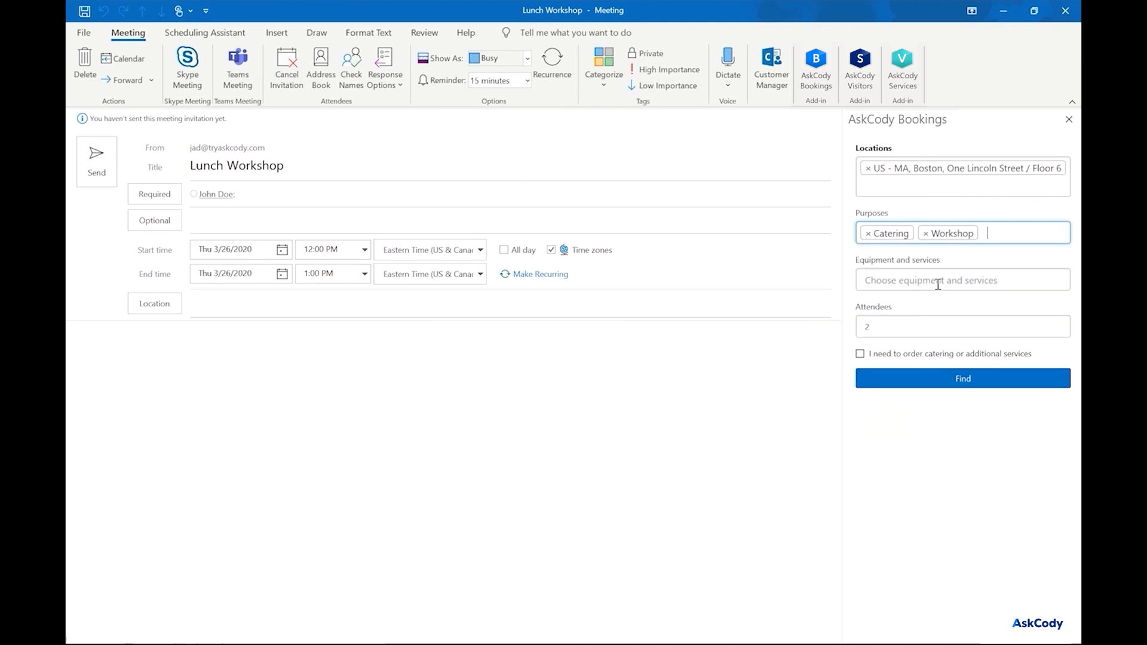
# - Request a Whiteboard as equipment and enter 4 attendees
pyautogui.click(960, 280)
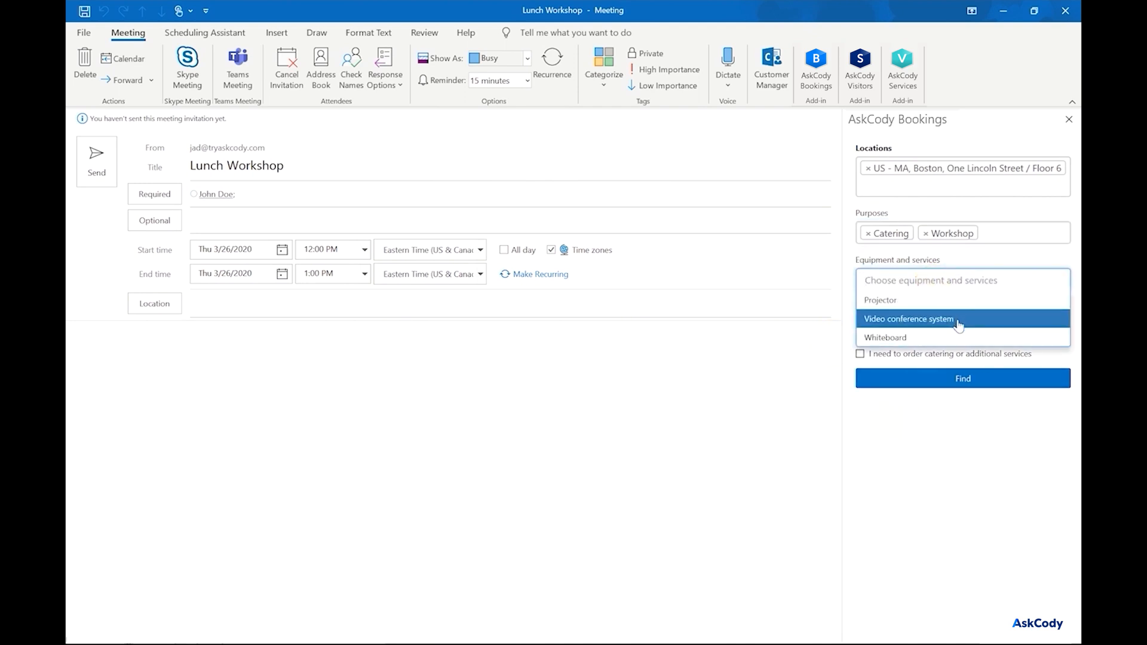
pyautogui.moveTo(944, 337)
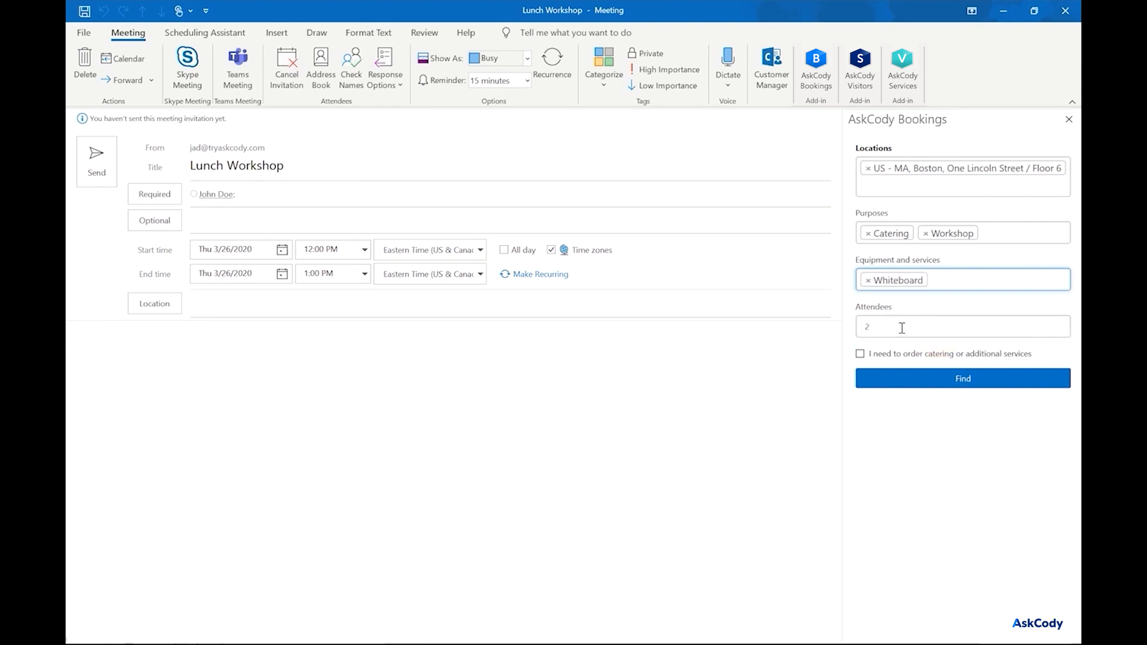
pyautogui.write('4')
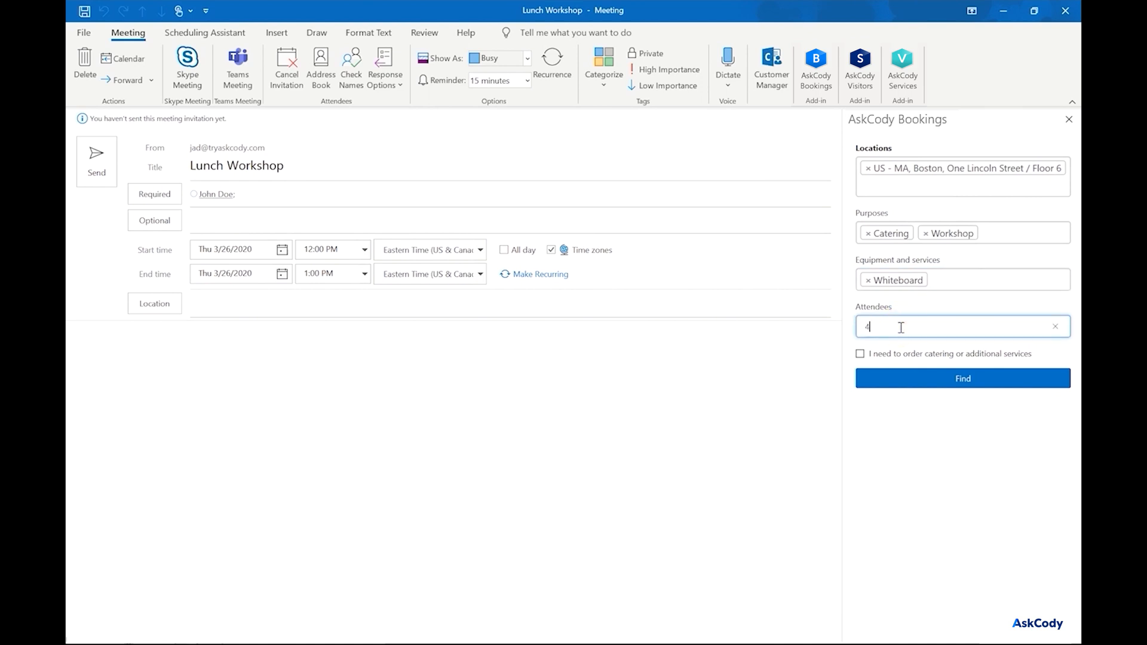
pyautogui.moveTo(922, 365)
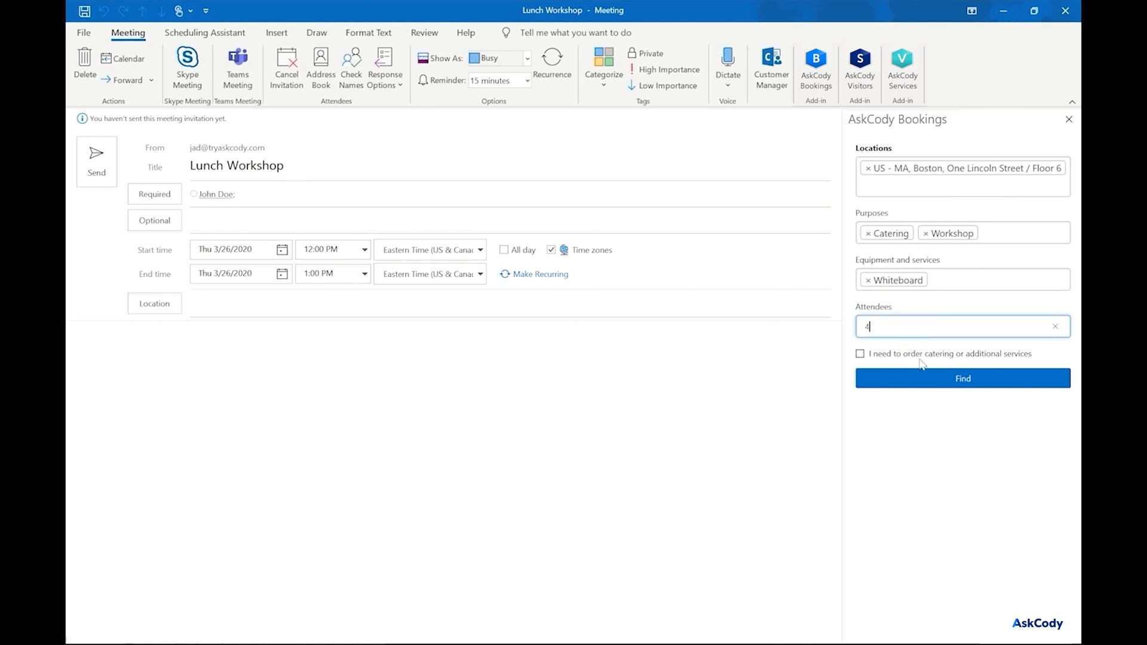
pyautogui.moveTo(920, 364)
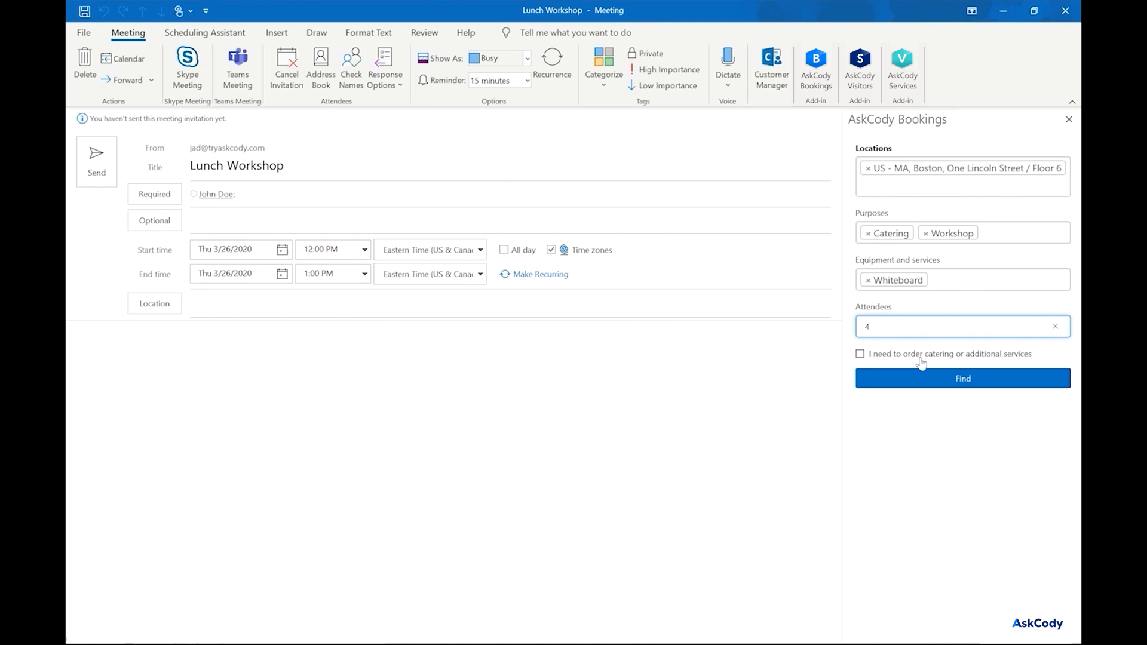
# - Mark catering or additional services as needed and find matching Floor 6 rooms
pyautogui.click(860, 353)
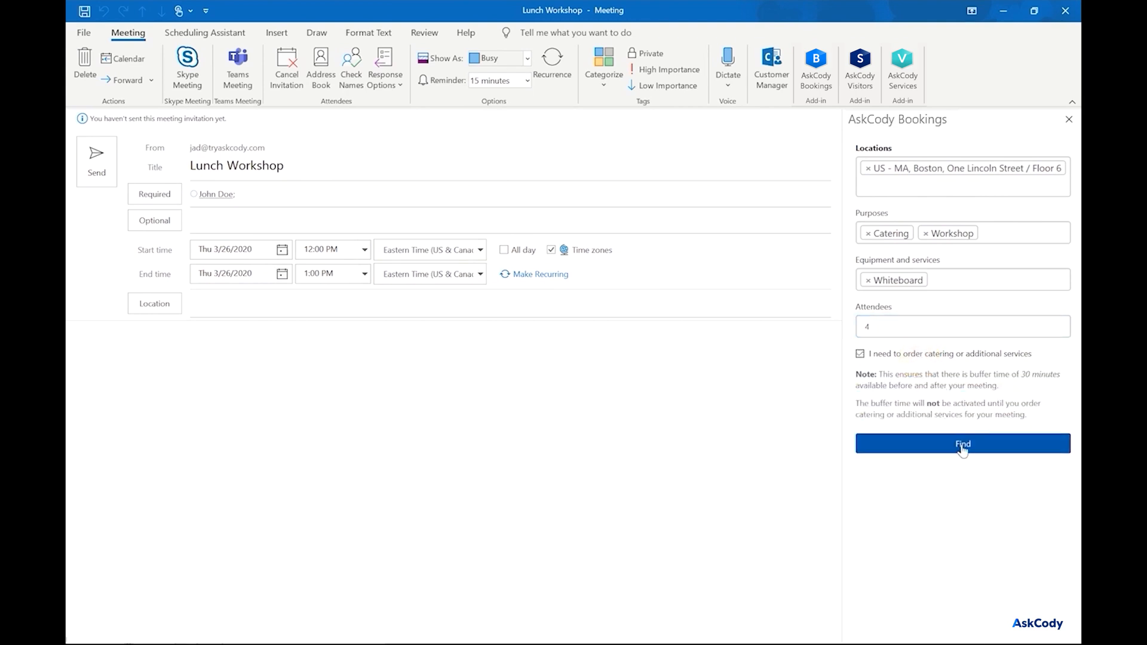
pyautogui.click(962, 443)
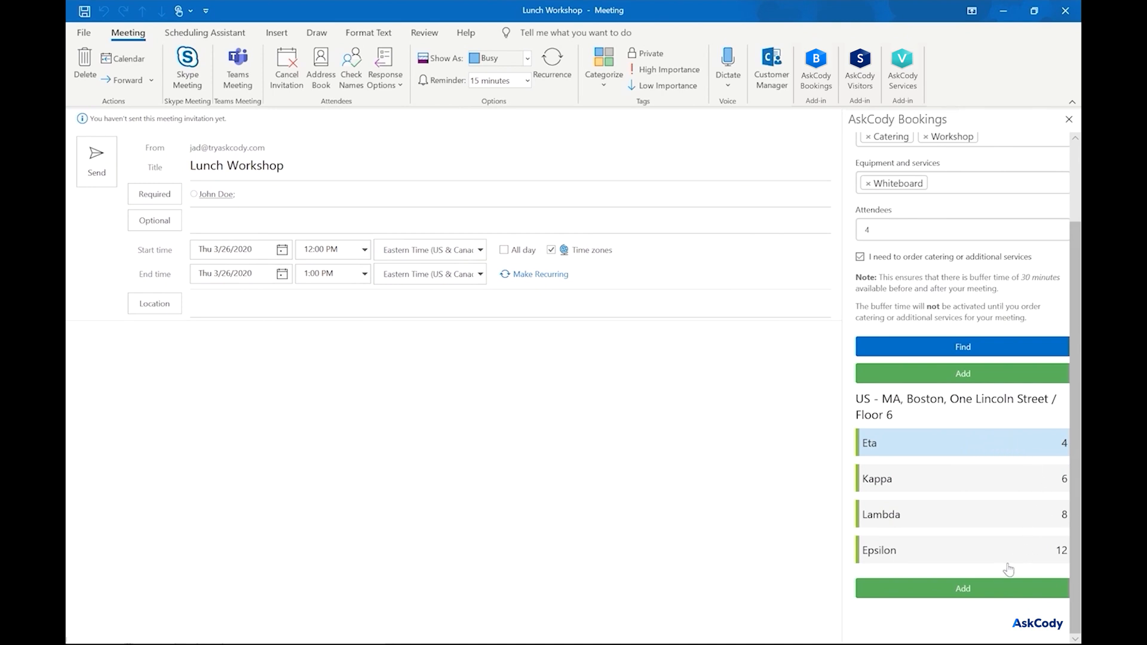
# - Add room Eta to the meeting as resource and location
pyautogui.click(962, 587)
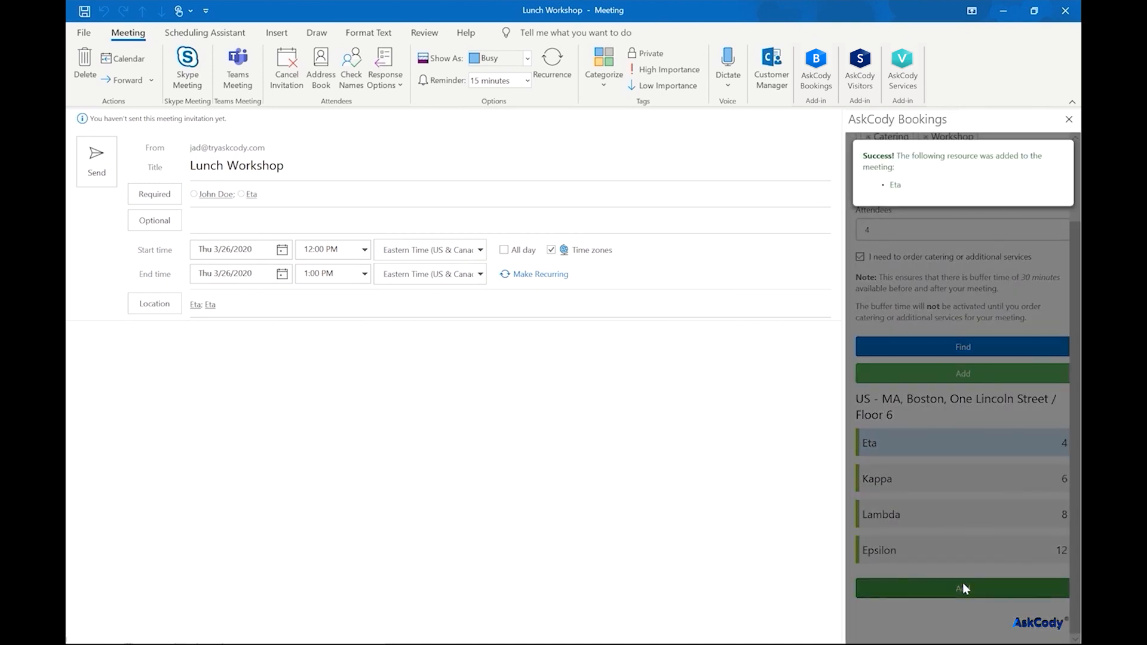